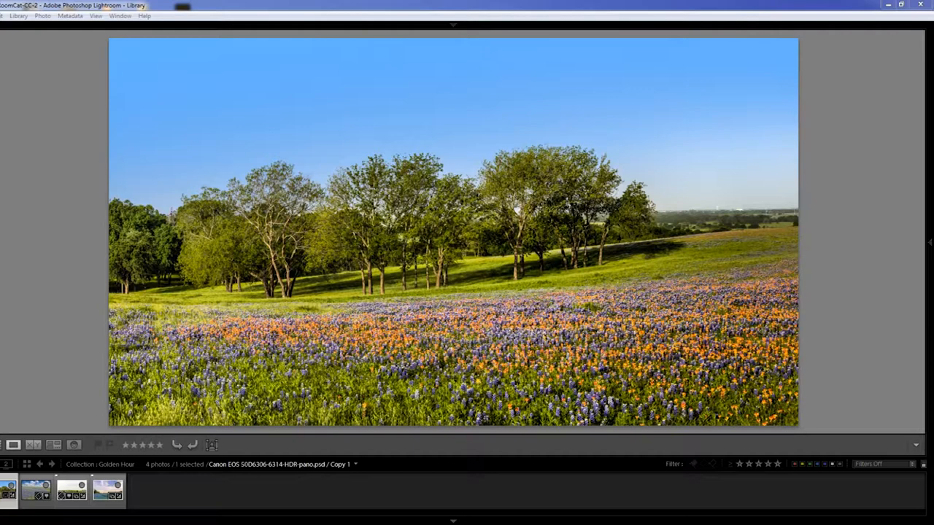
Show Canon EOS 50D6518-Enhanced.tif, the bluebonnet field under cloudy sky, in loupe view
left_click(9, 490)
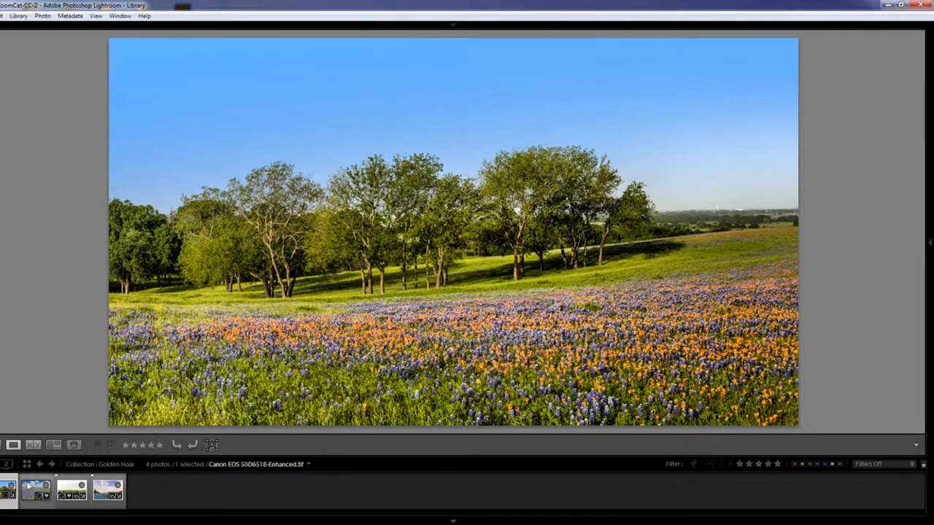
left_click(10, 490)
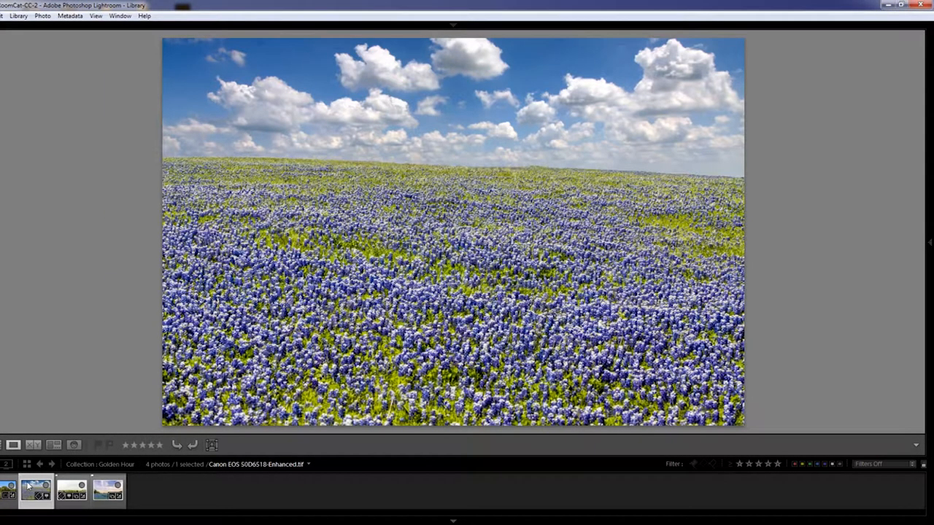
mouse_move(36, 491)
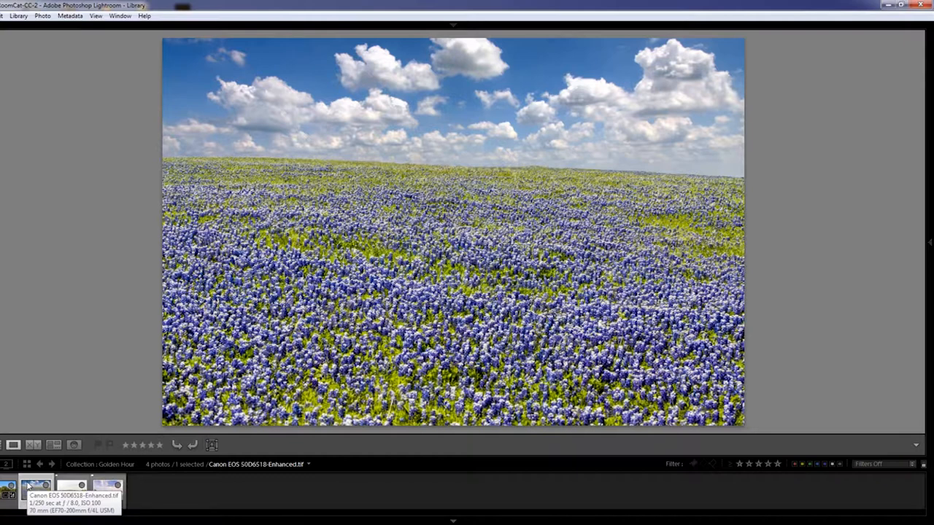
View the hazy-sky meadow photo, then XSi-1737-Edit.psd, the sunset bluebonnet field
left_click(71, 490)
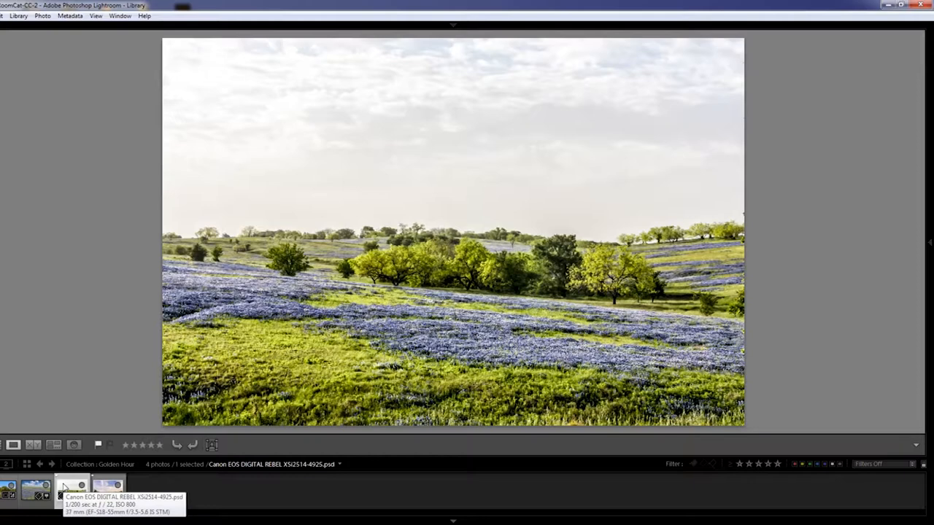
left_click(108, 490)
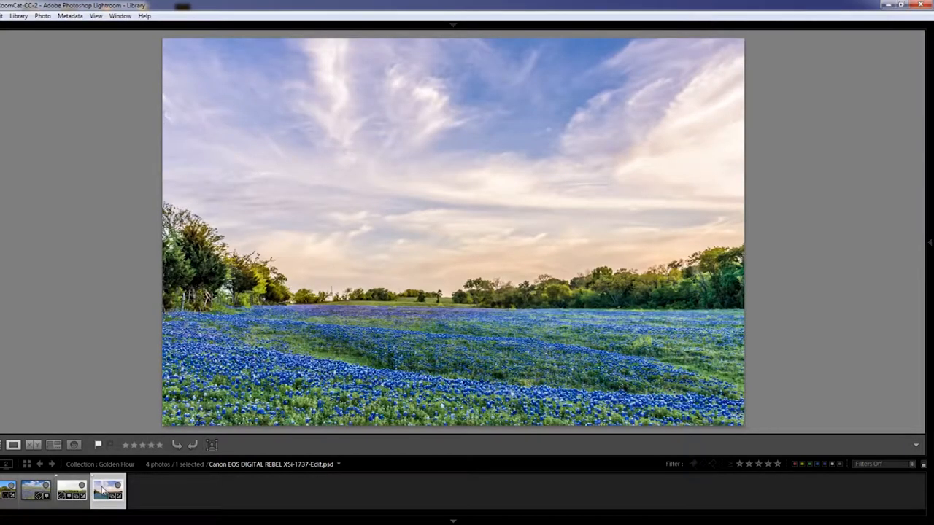
mouse_move(108, 490)
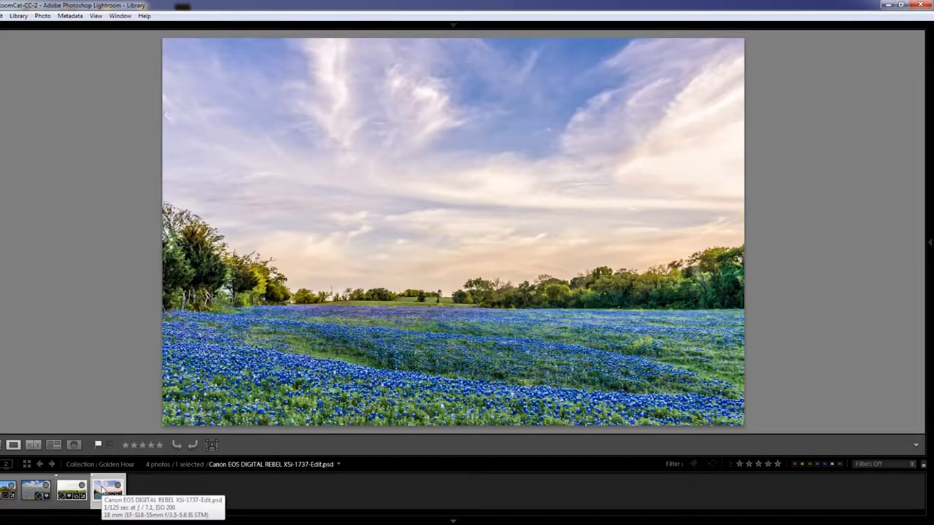